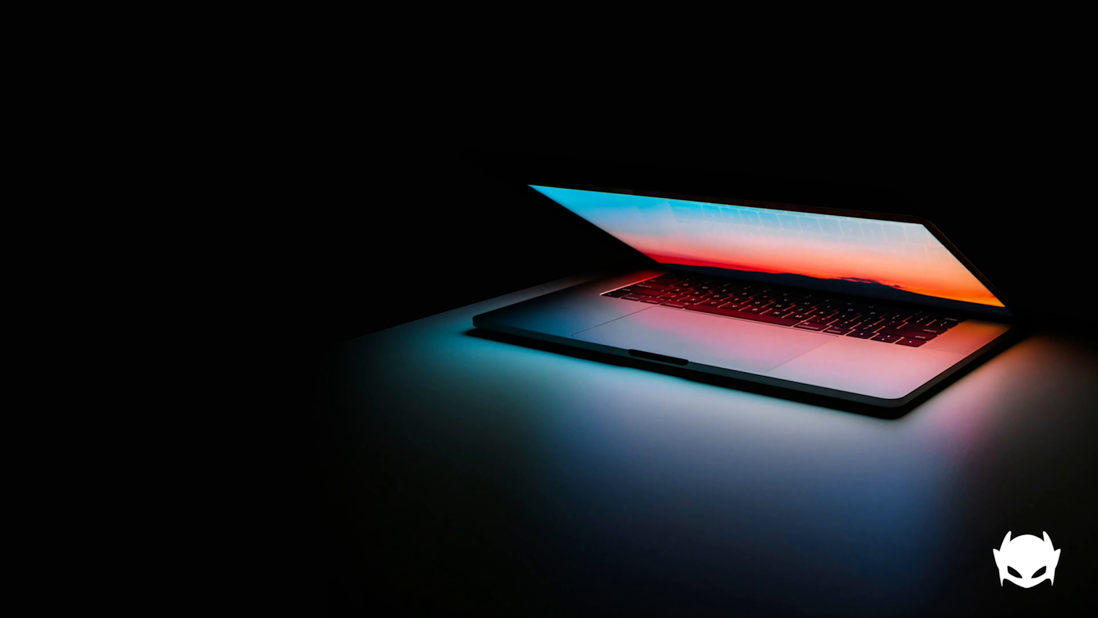
Step: Create a new script named 'GraphQL tutorial'
left_click(81, 13)
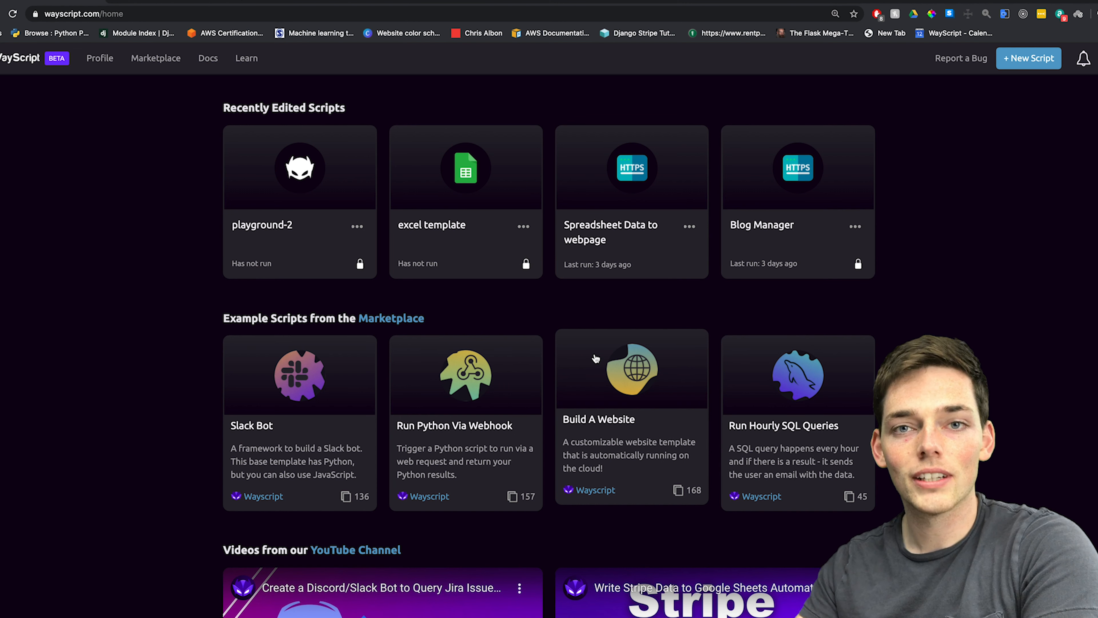
mouse_move(978, 128)
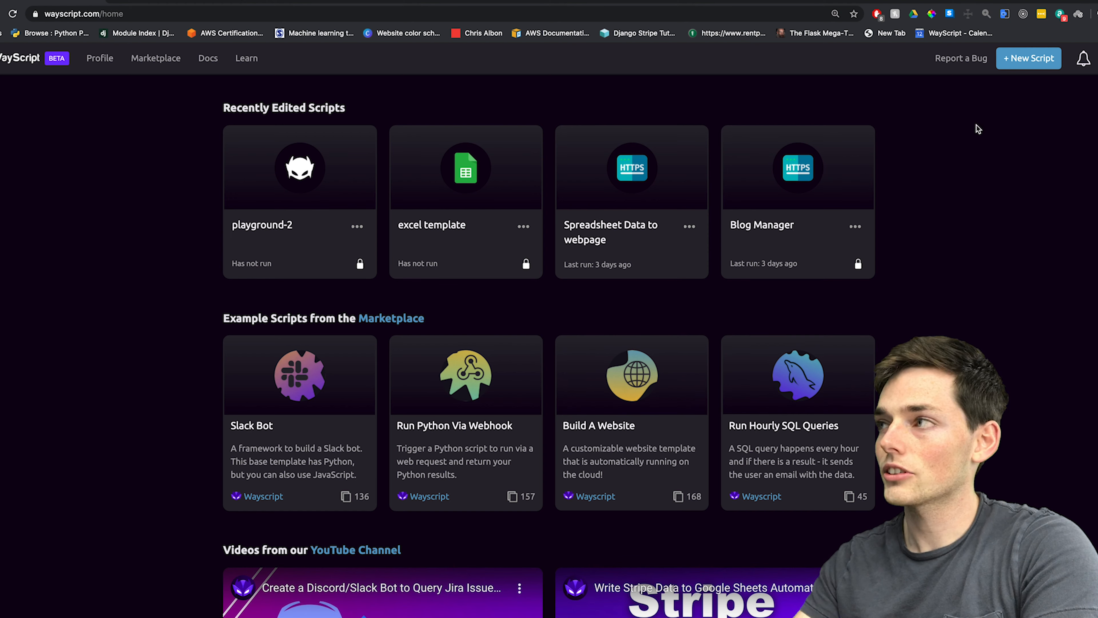
left_click(1028, 58)
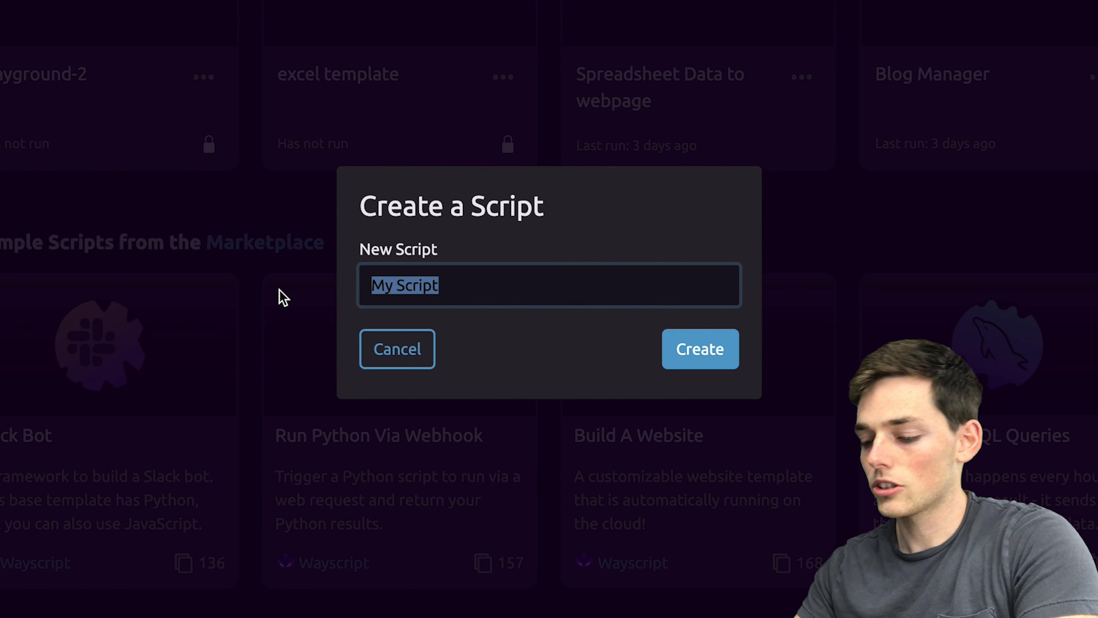
type("GraphQL")
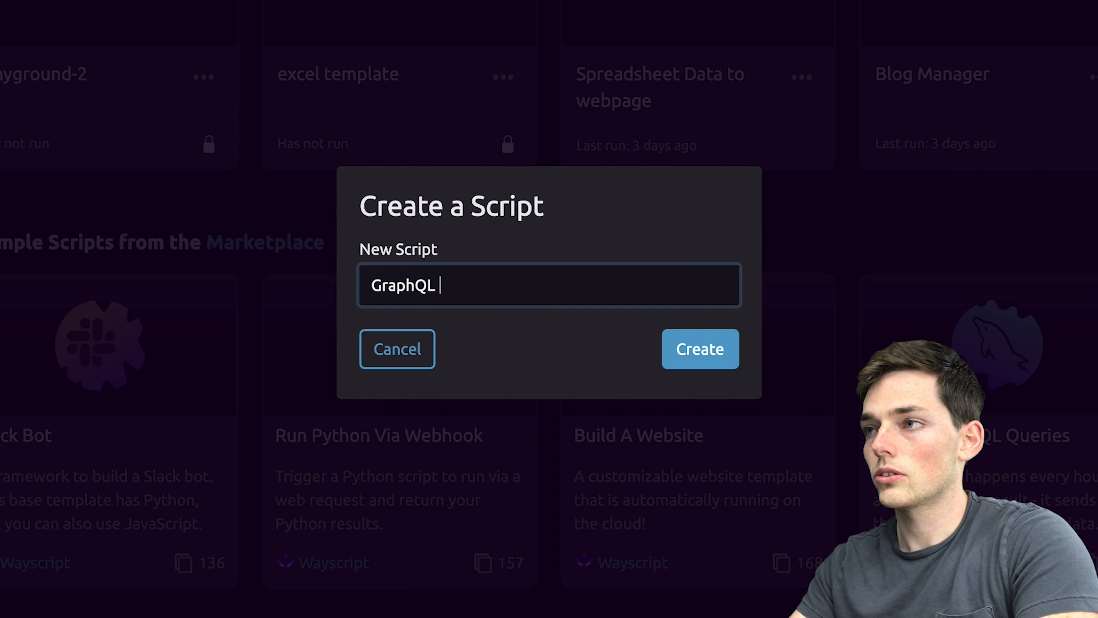
type("tutorial")
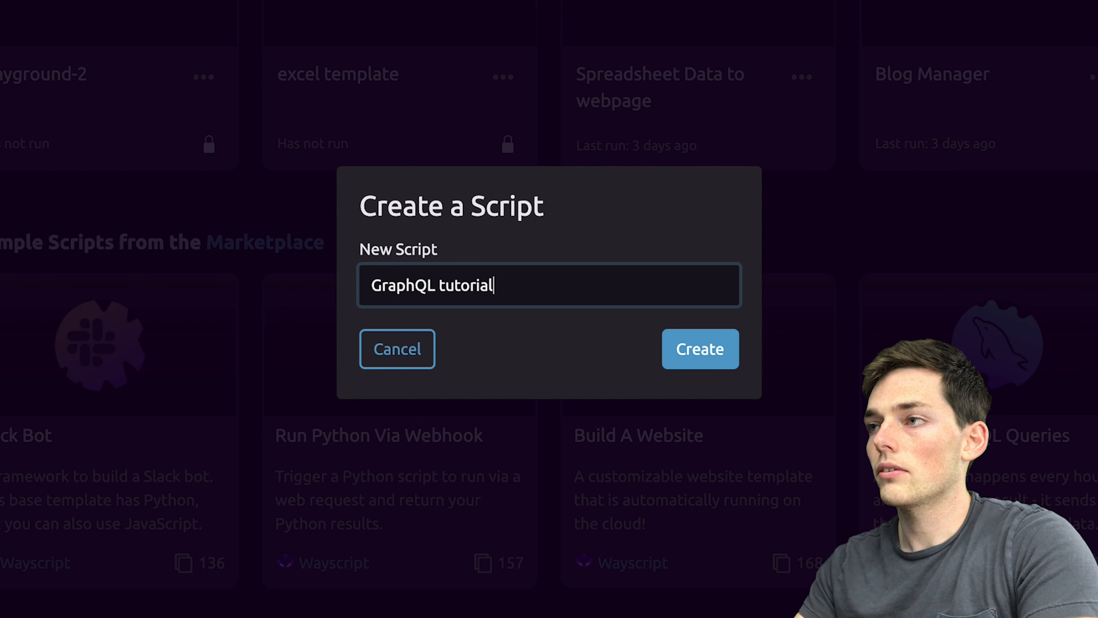
mouse_move(299, 350)
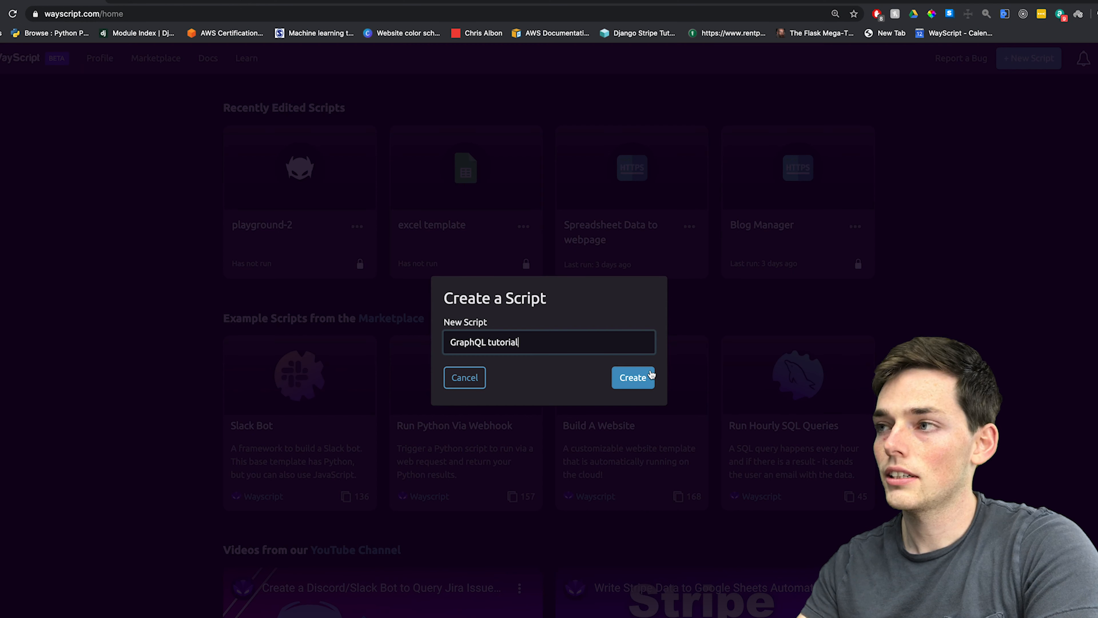
left_click(632, 378)
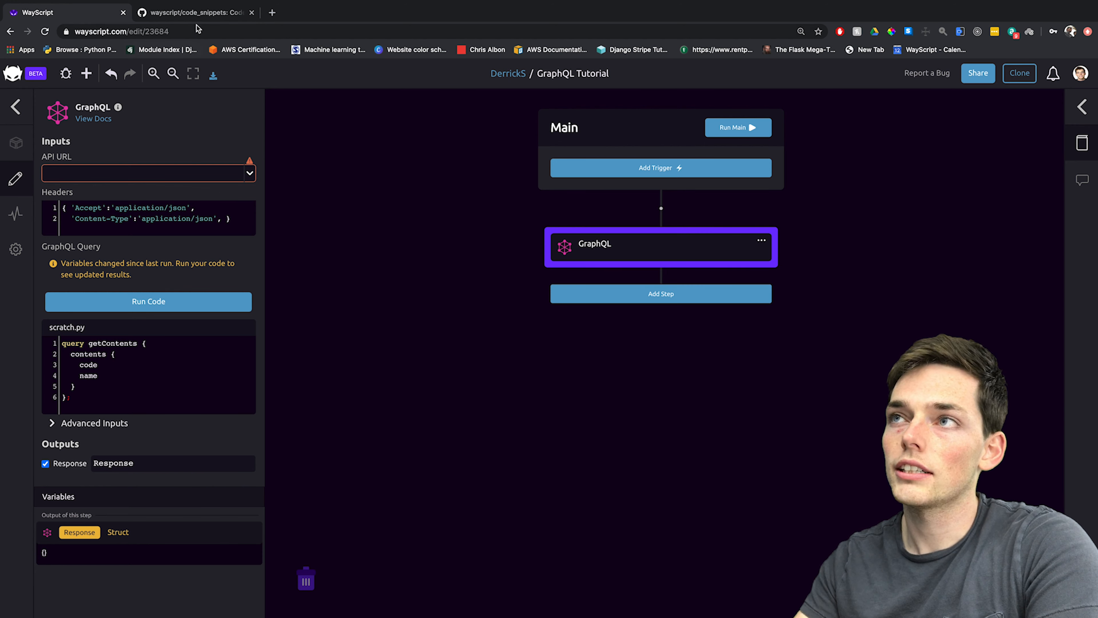
Step: In the code snippets repo, open GraphQL Demos/country_calling_codes.graphql and select the countries API URL
left_click(189, 13)
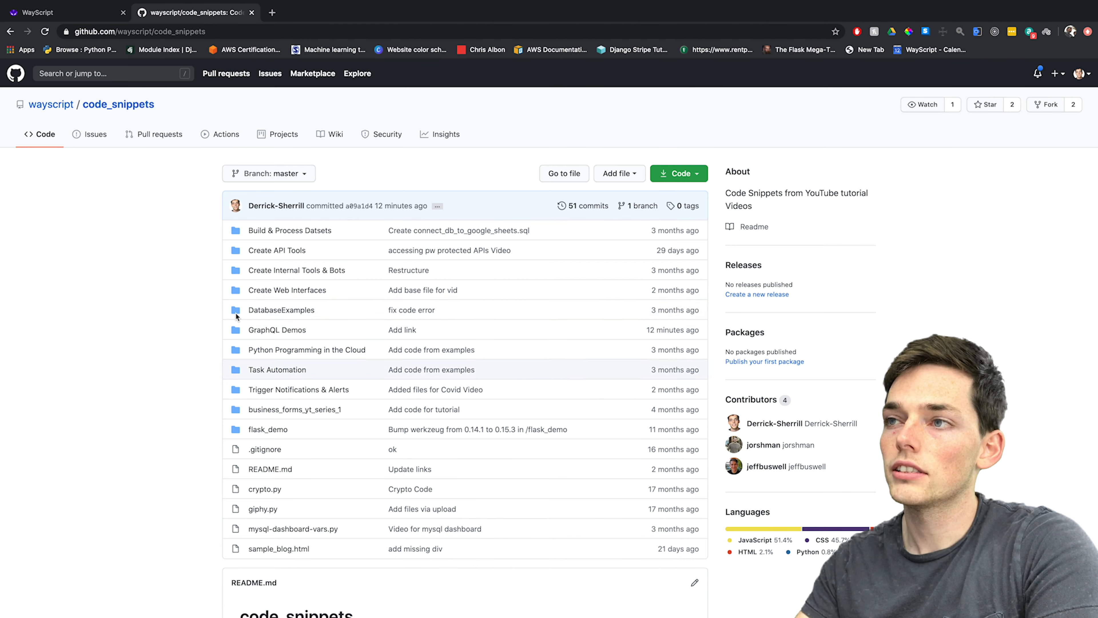
left_click(278, 329)
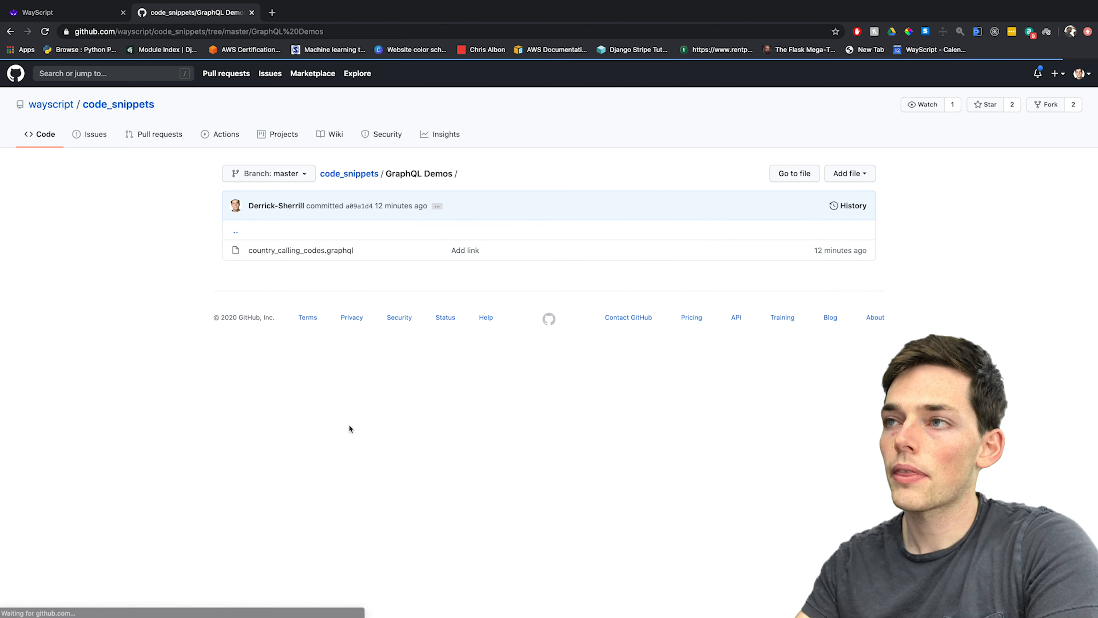
left_click(300, 250)
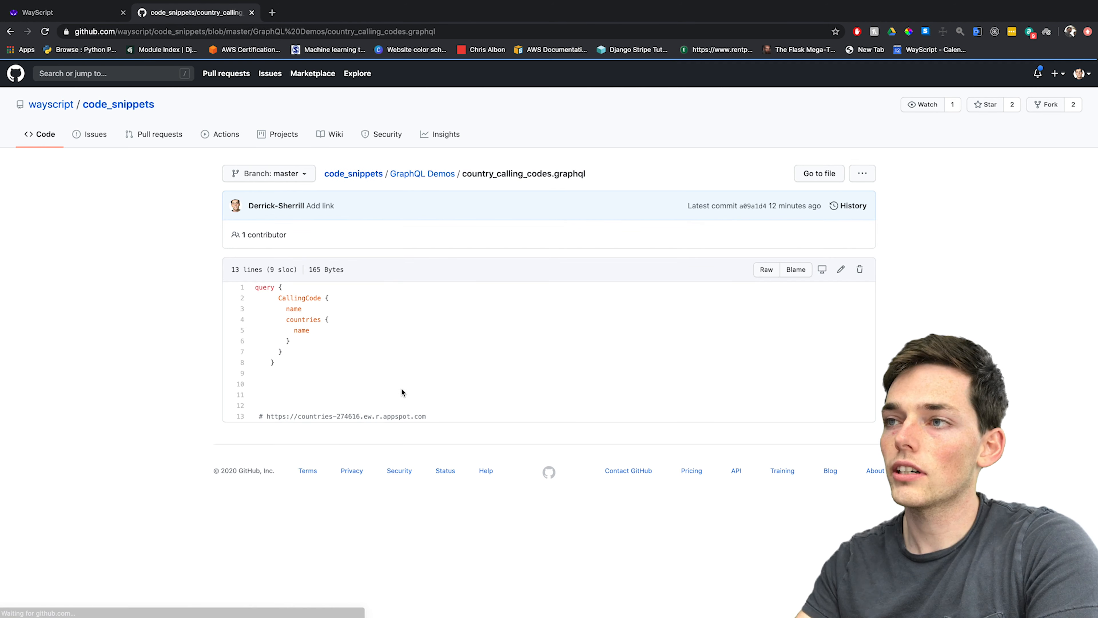
double_click(345, 416)
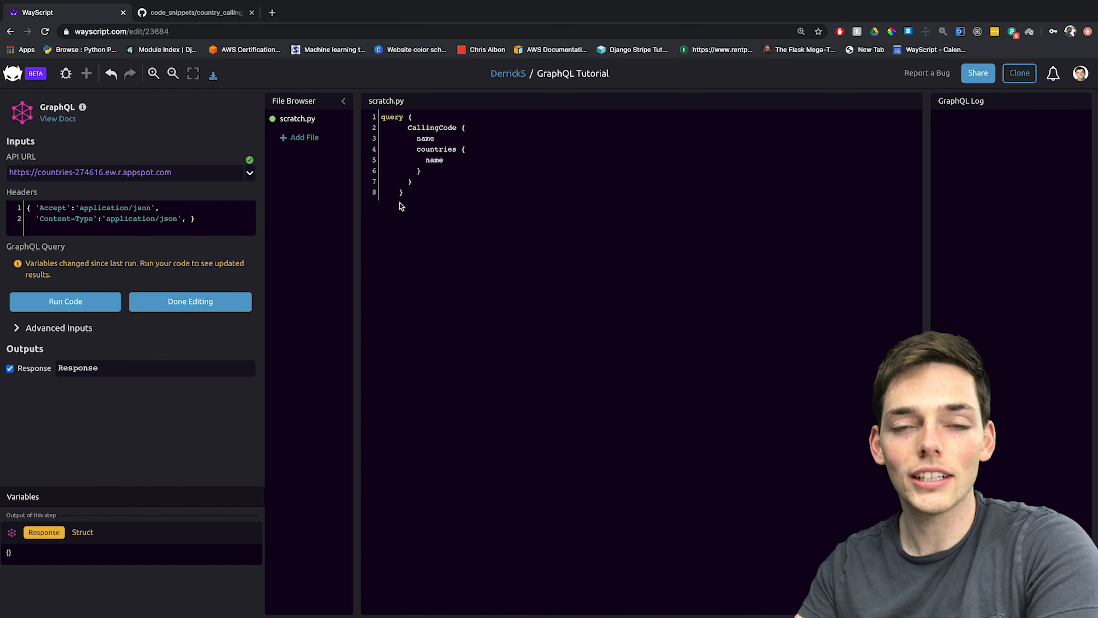
mouse_move(444, 247)
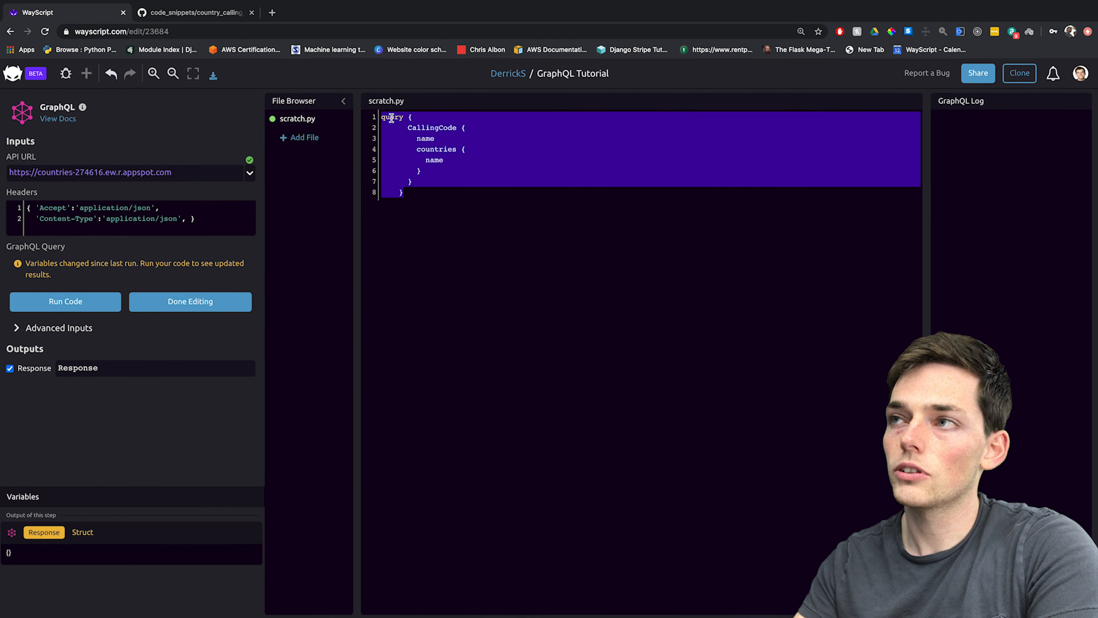
Step: Run the GraphQL step's calling-code query against the countries API
left_click(64, 301)
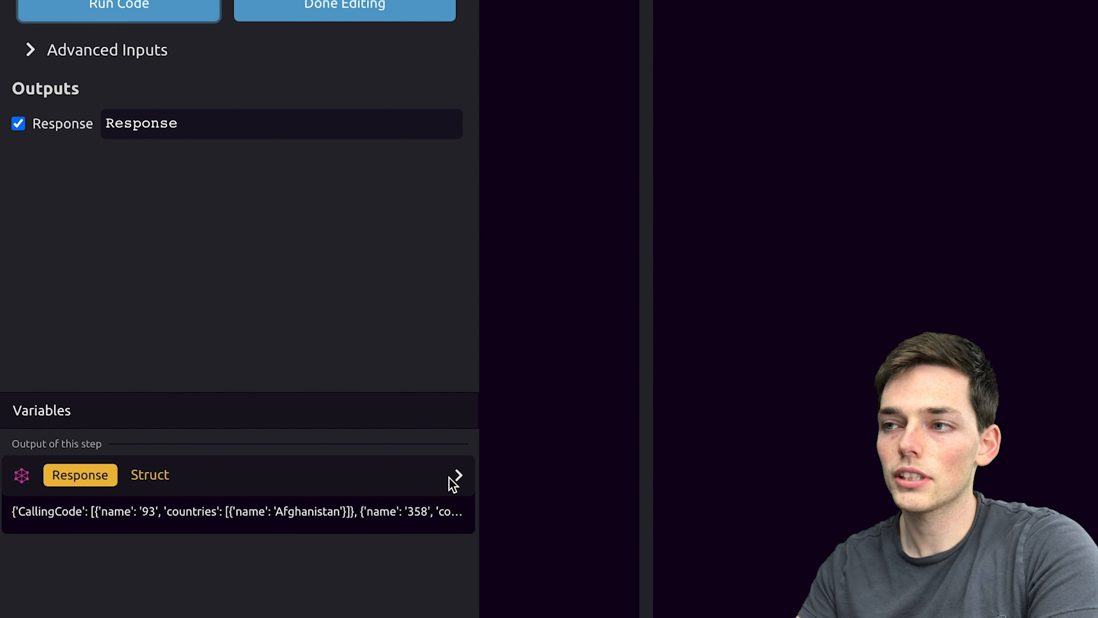
Step: Expand the Response output's CallingCode list and scroll through its code-country entries
left_click(456, 474)
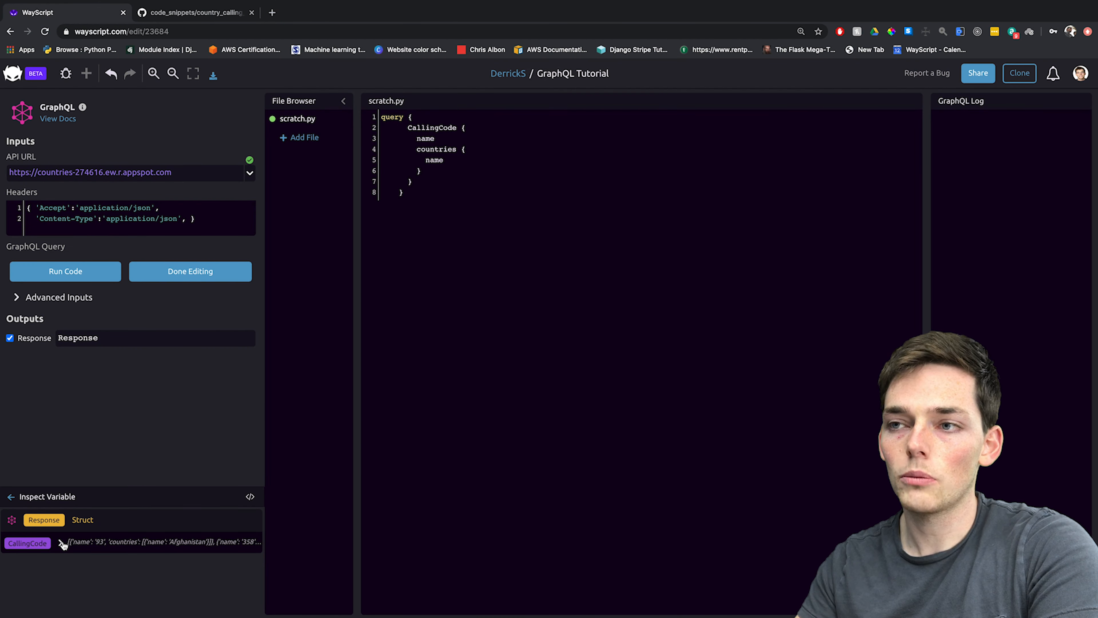
left_click(61, 543)
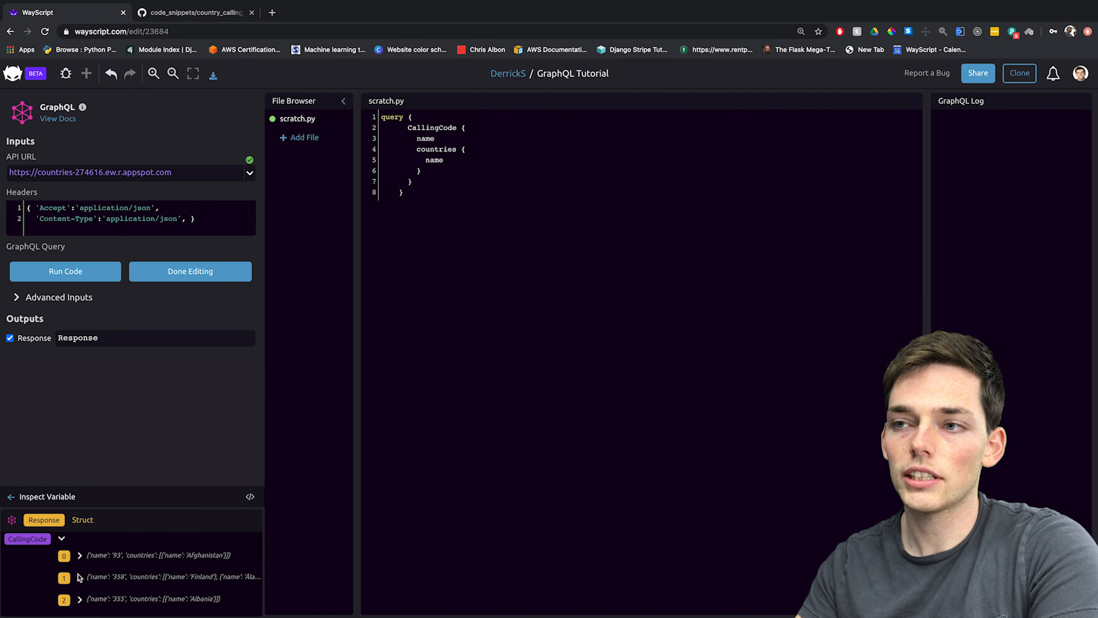
scroll("down", 3)
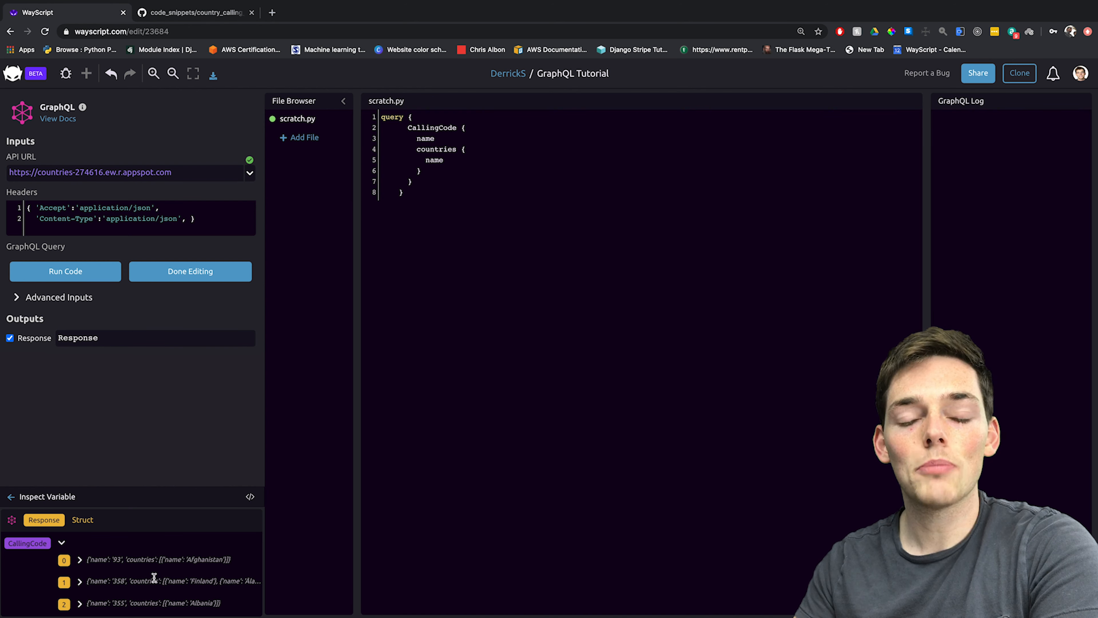
scroll("down", 3)
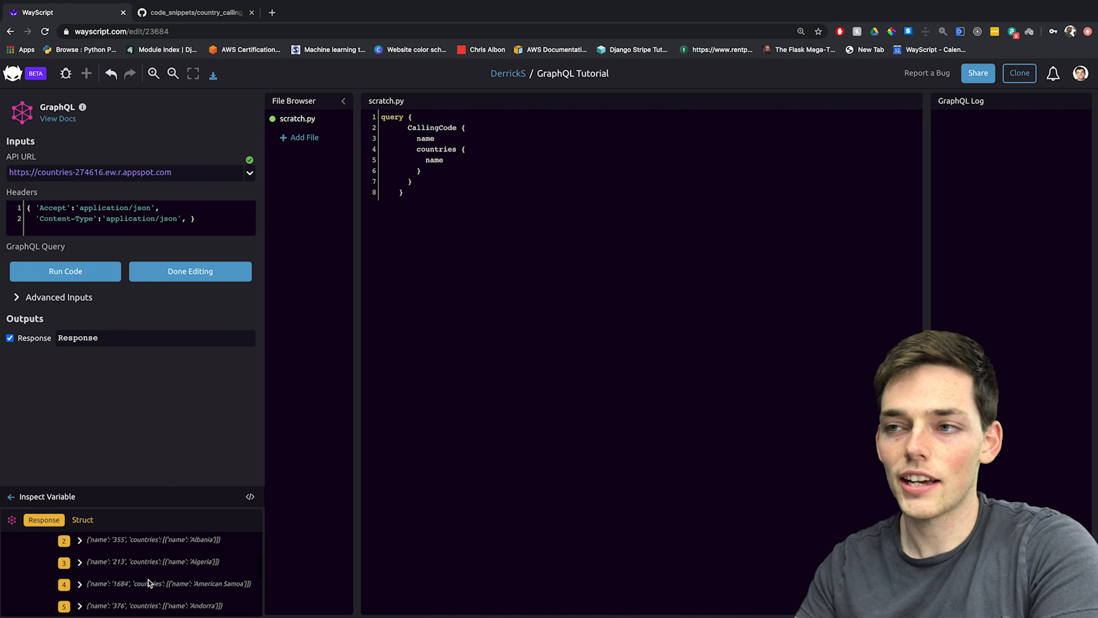
scroll("down", 3)
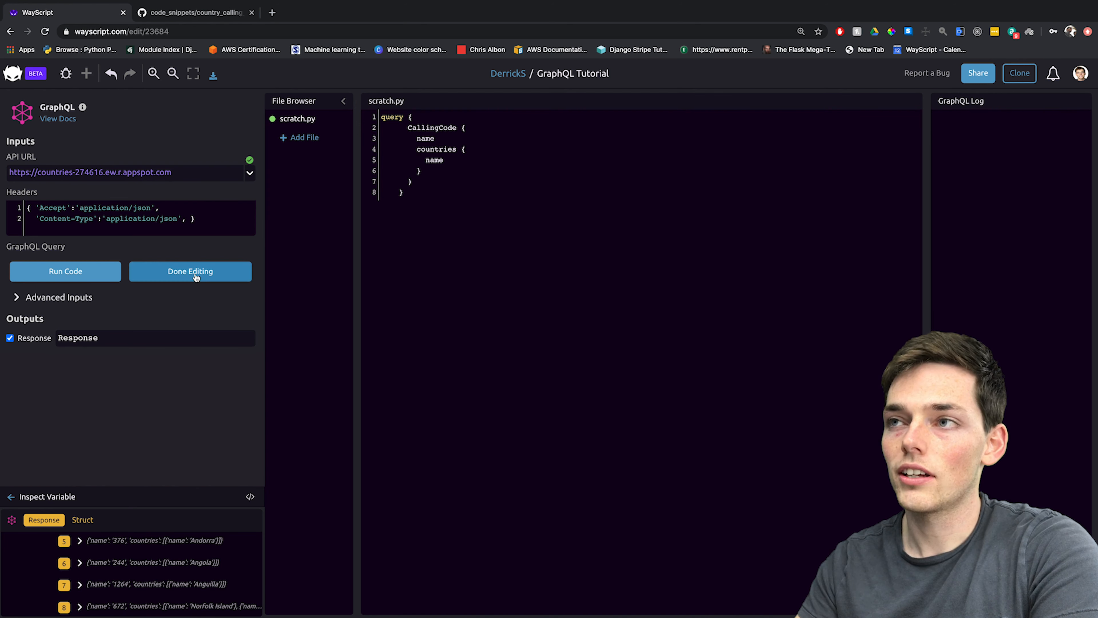
Step: Finish editing the GraphQL step and add a Python step below it
left_click(189, 271)
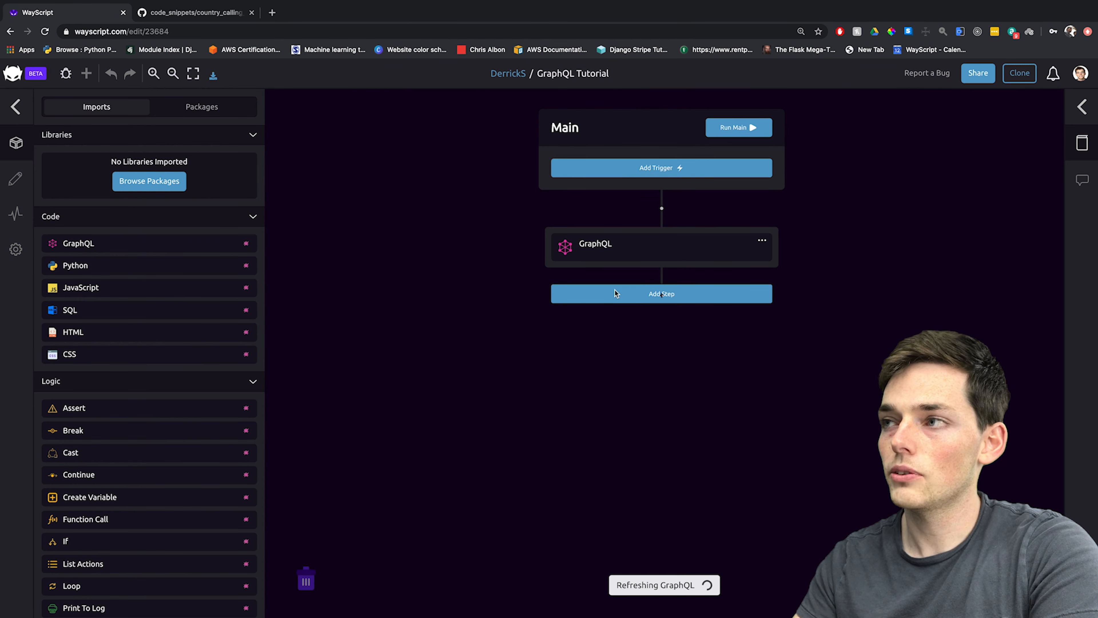
left_click(660, 294)
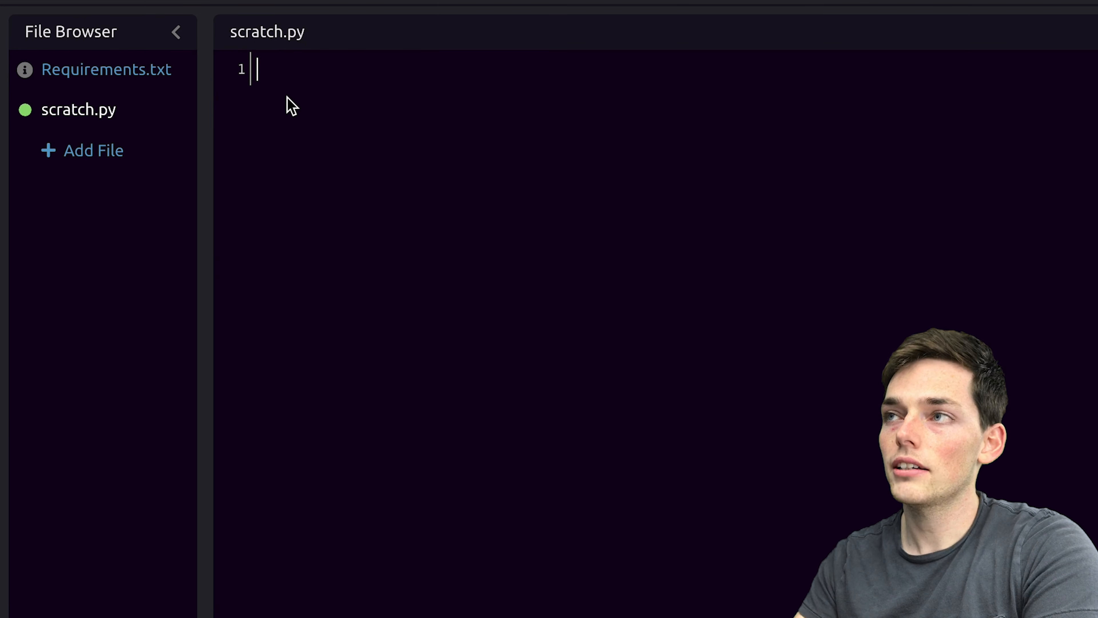
Step: Write response = variables['Response'] with print(response) in scratch.py and run it
type("response")
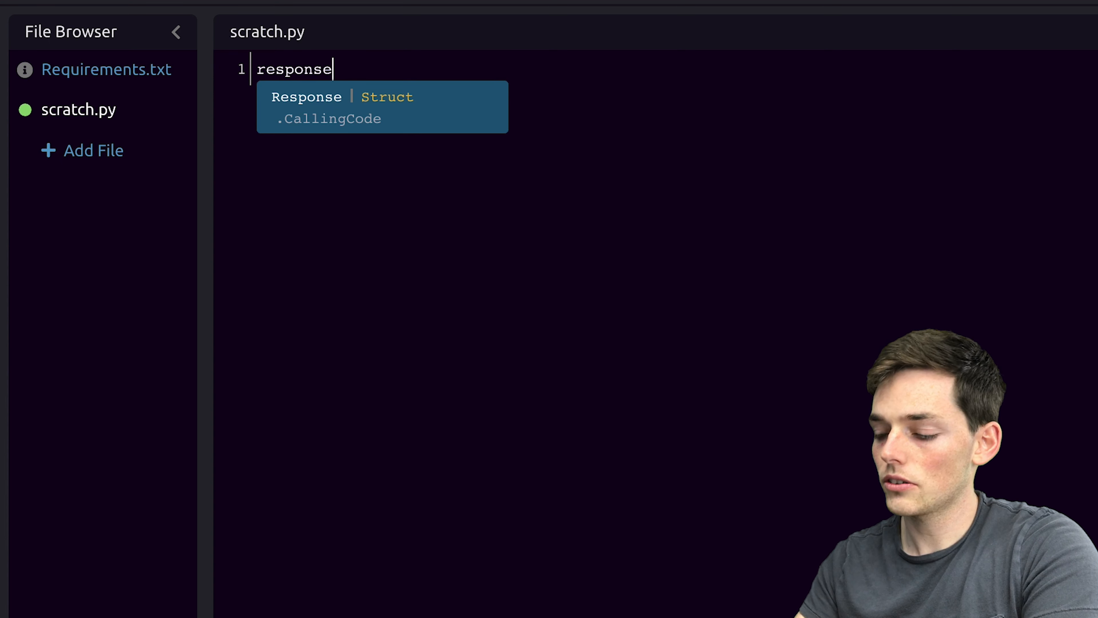
type("= va")
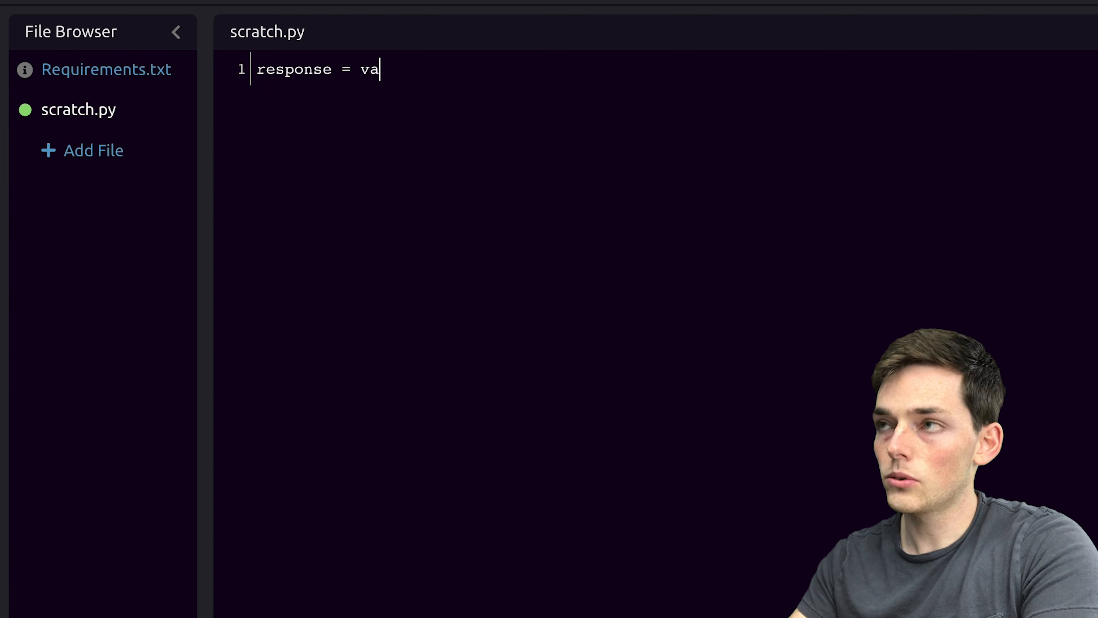
type("riables[")
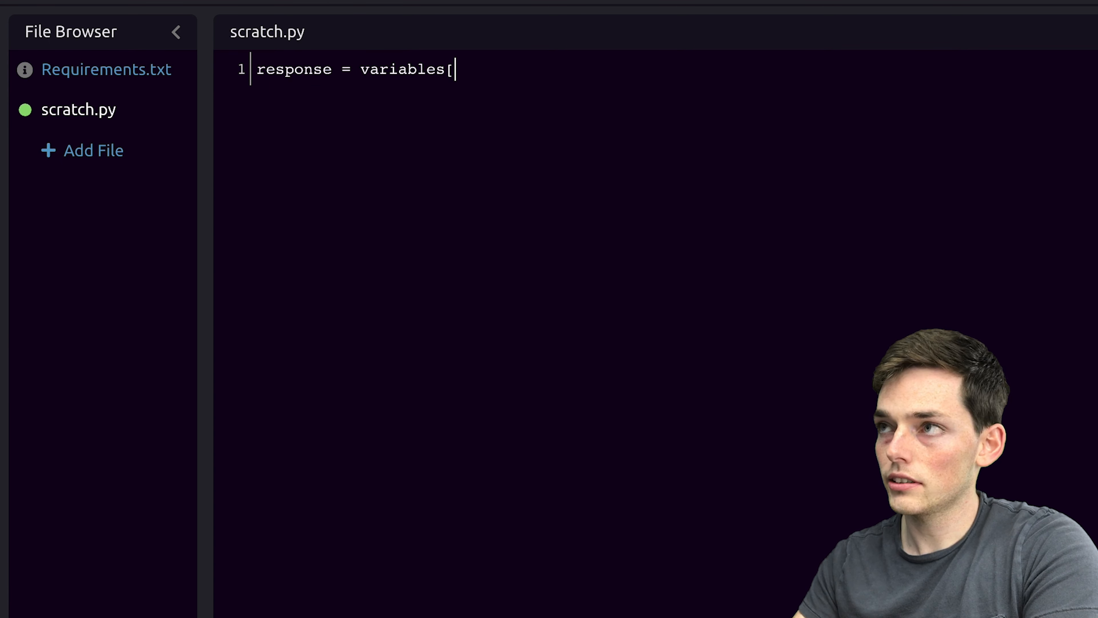
type("'Res")
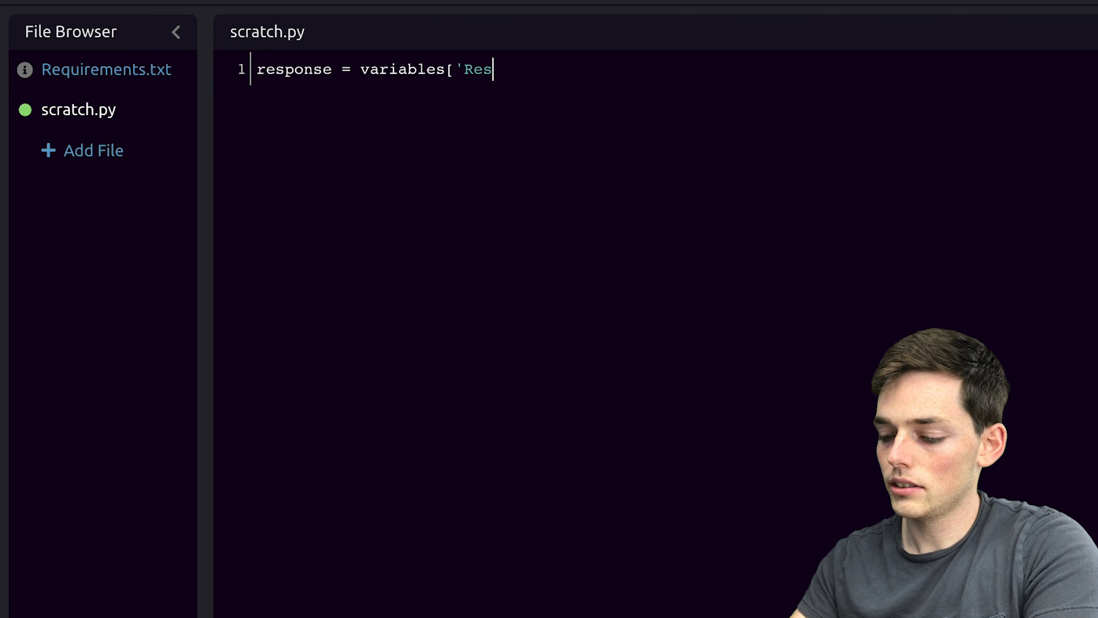
type("ponse']")
type("print(response)")
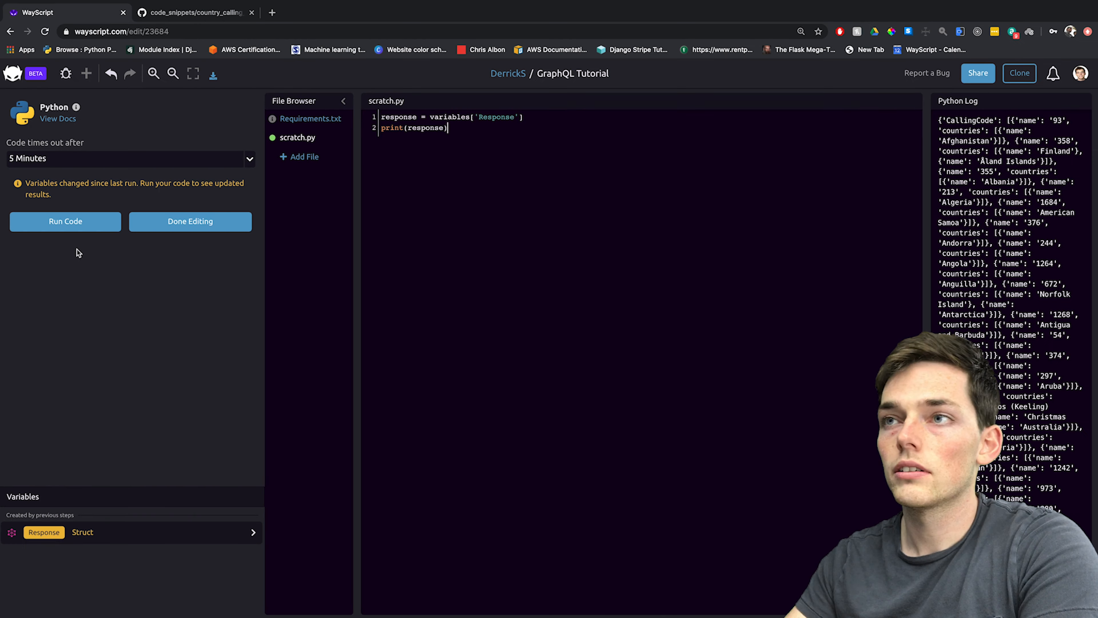
left_click(65, 221)
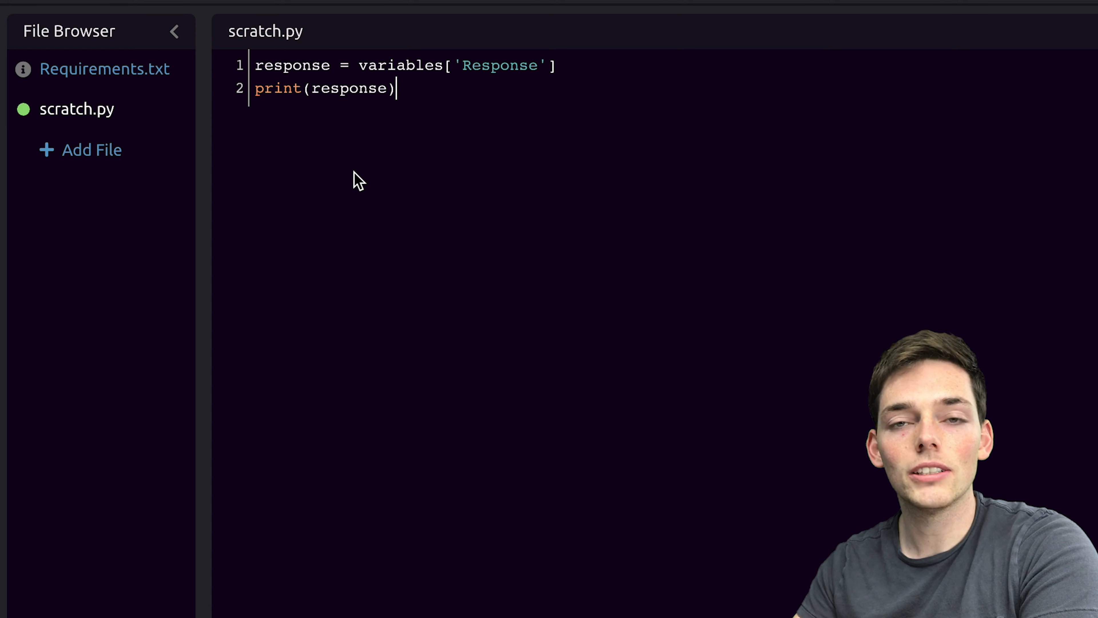
key("Enter")
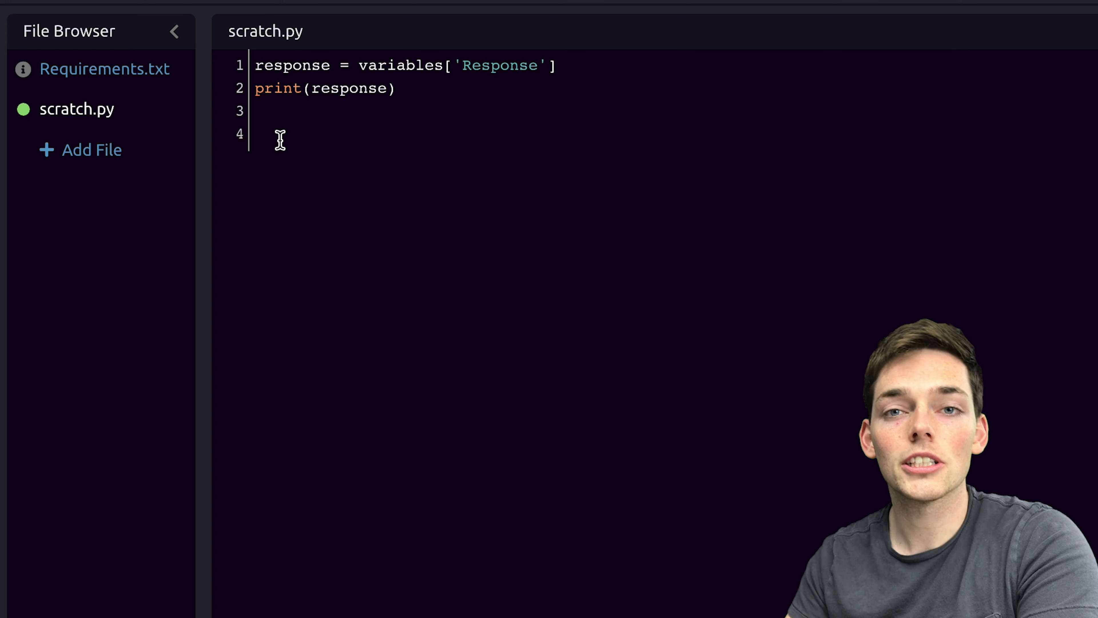
Step: Add a for loop over response.get('CallingCode') checking if item['name'] == '244'
left_click(259, 134)
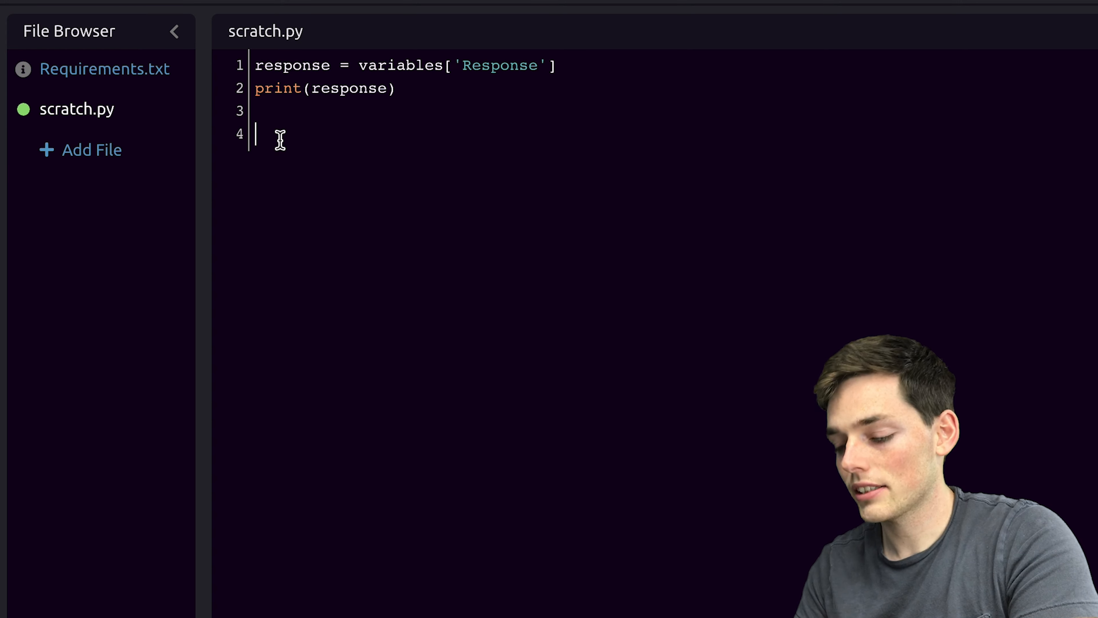
type("for ite")
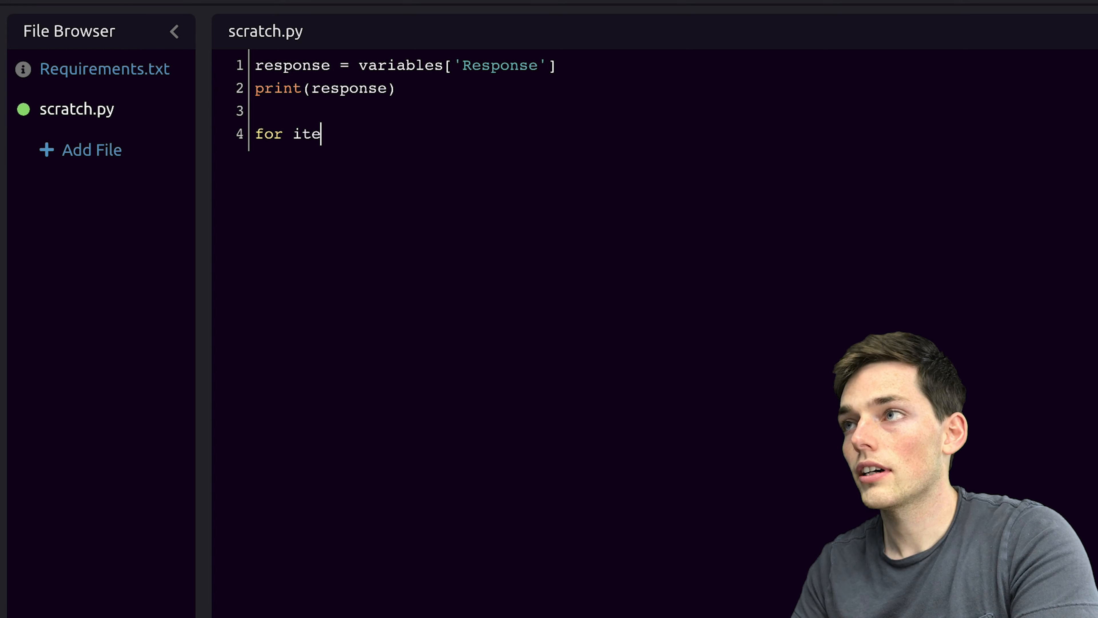
type("m in")
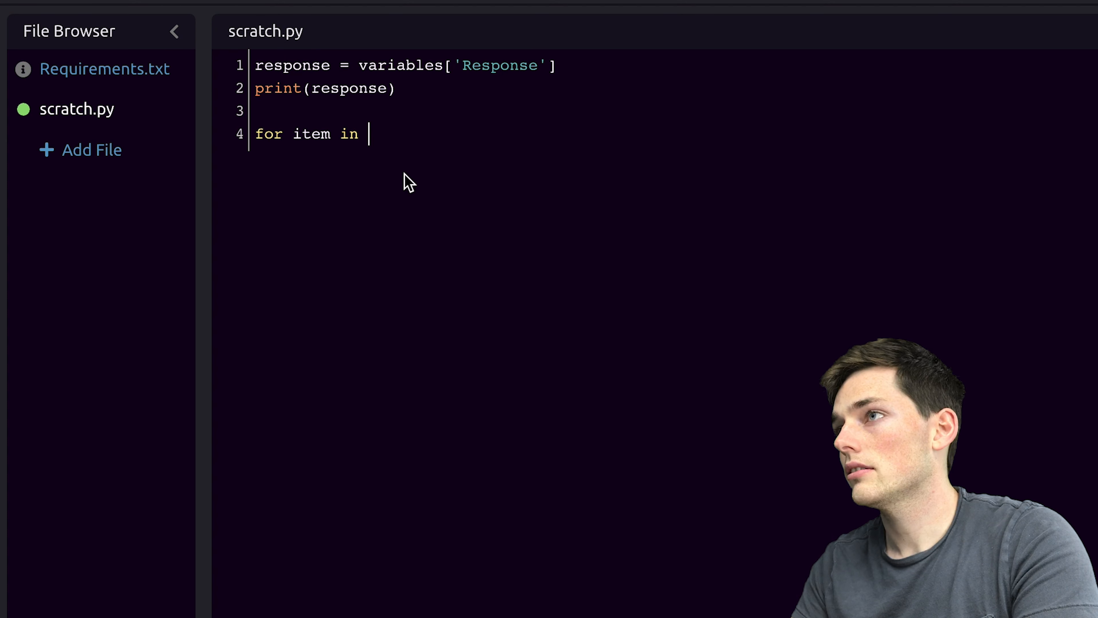
type("response.")
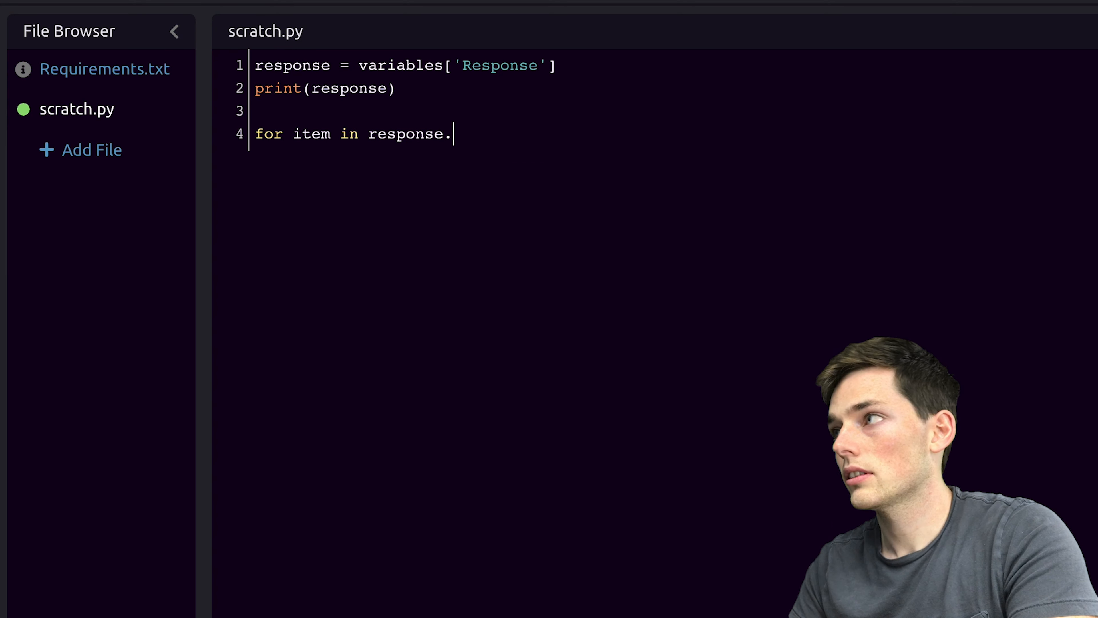
type("get('")
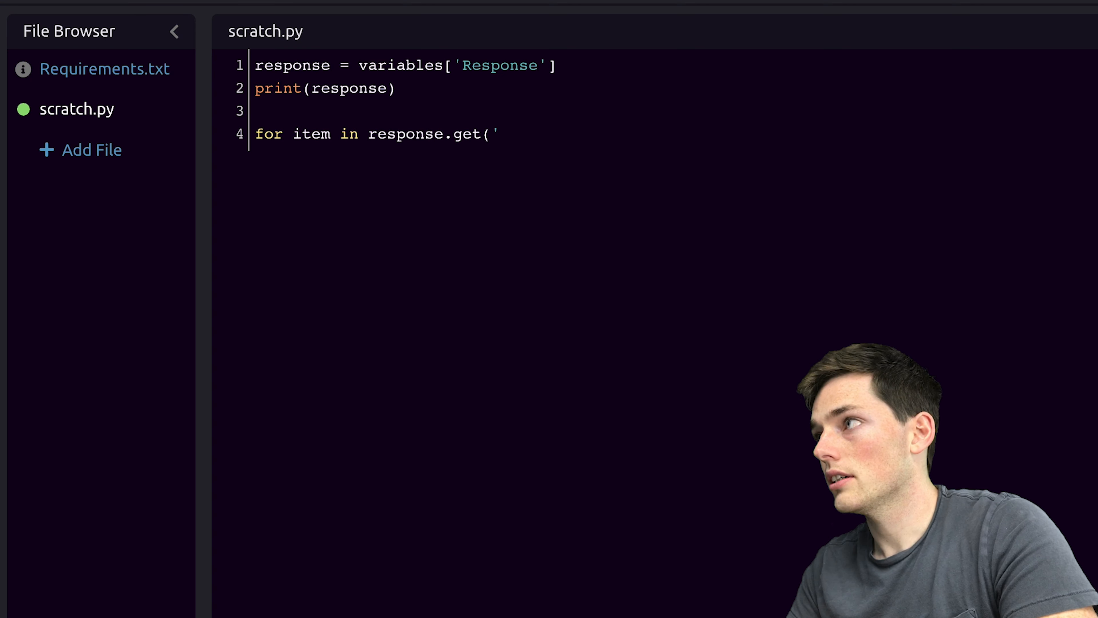
type("CallingCode'):")
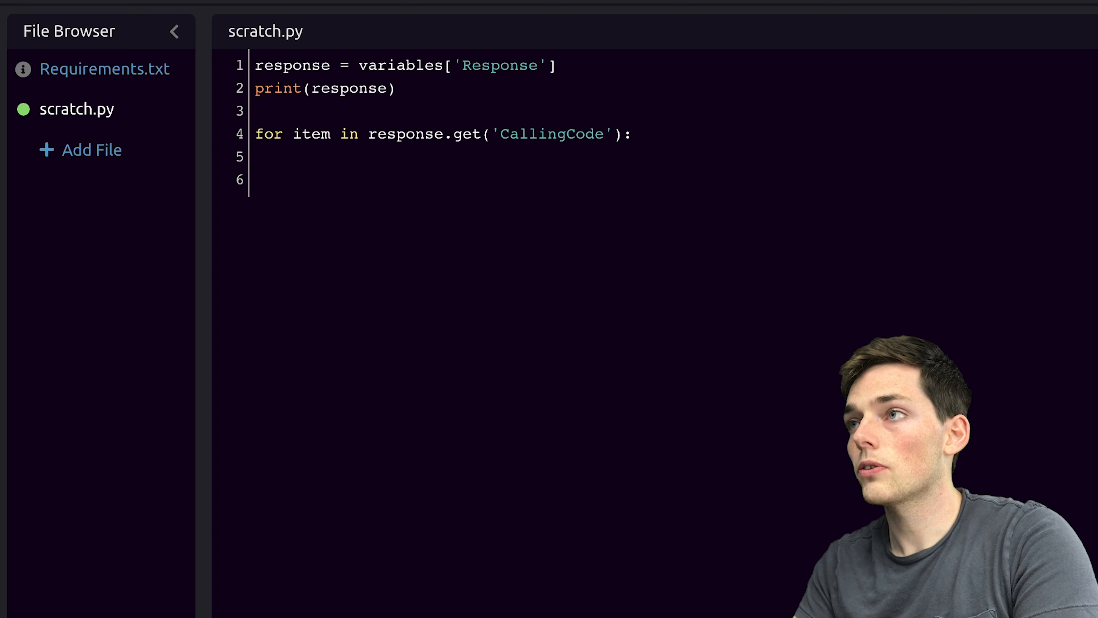
type("if")
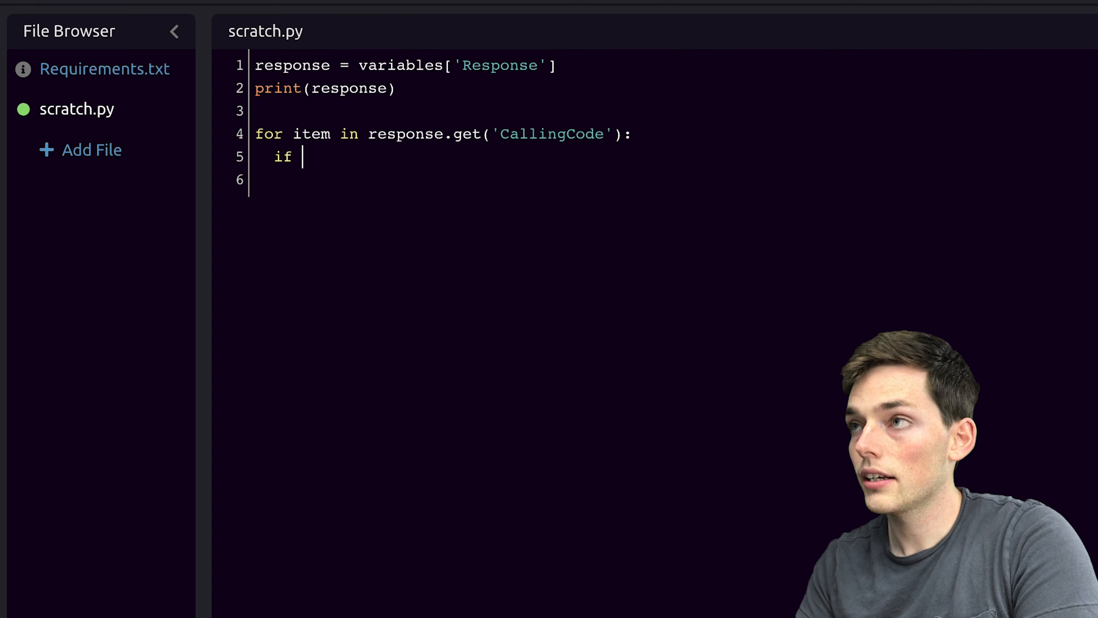
type("item['")
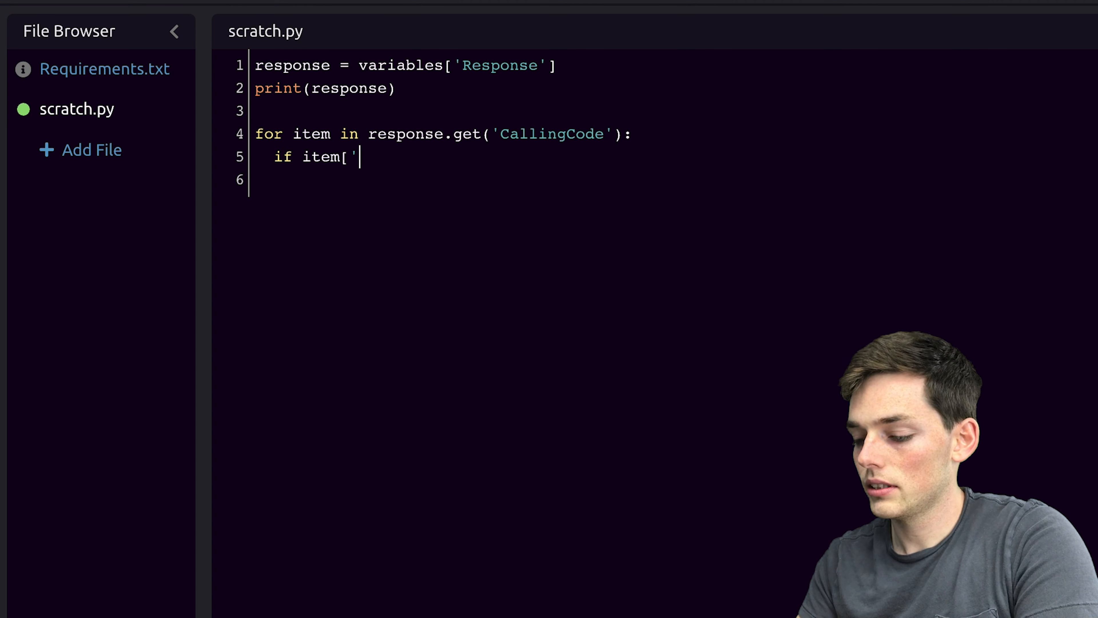
type("name'] == '")
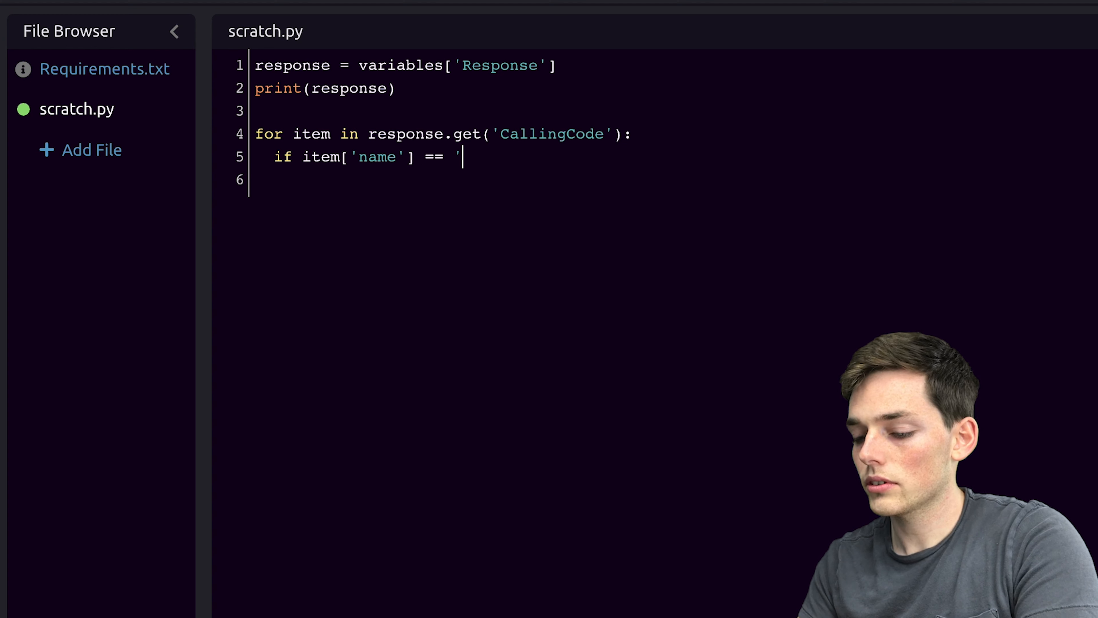
type("244':")
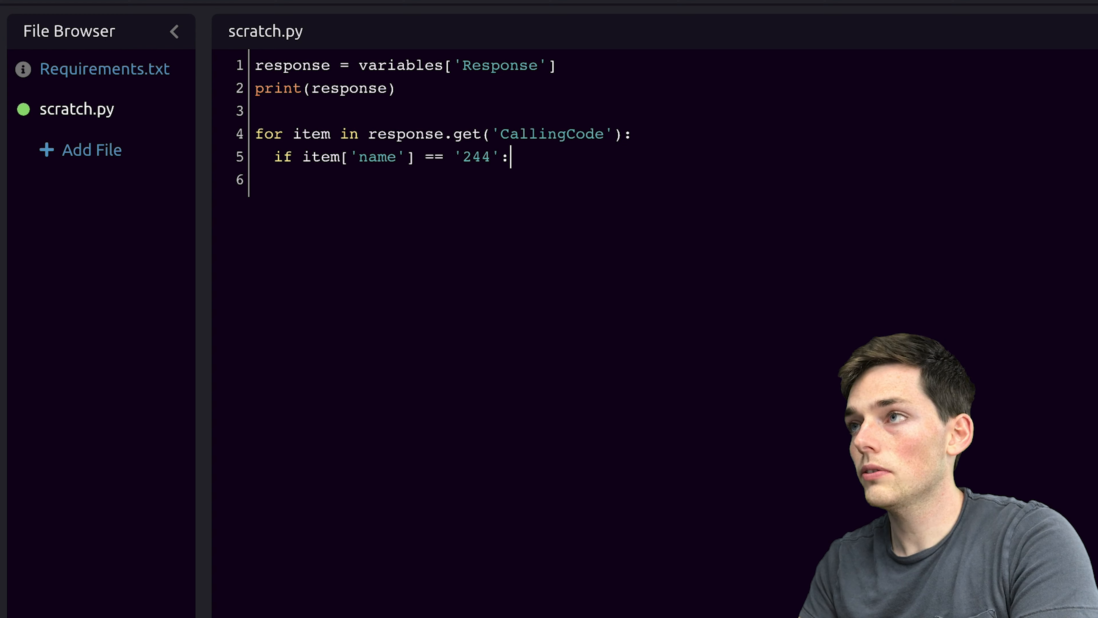
Step: Store item['countries'] in a, set variables['countries'] = a, and run to get Angola
type("a")
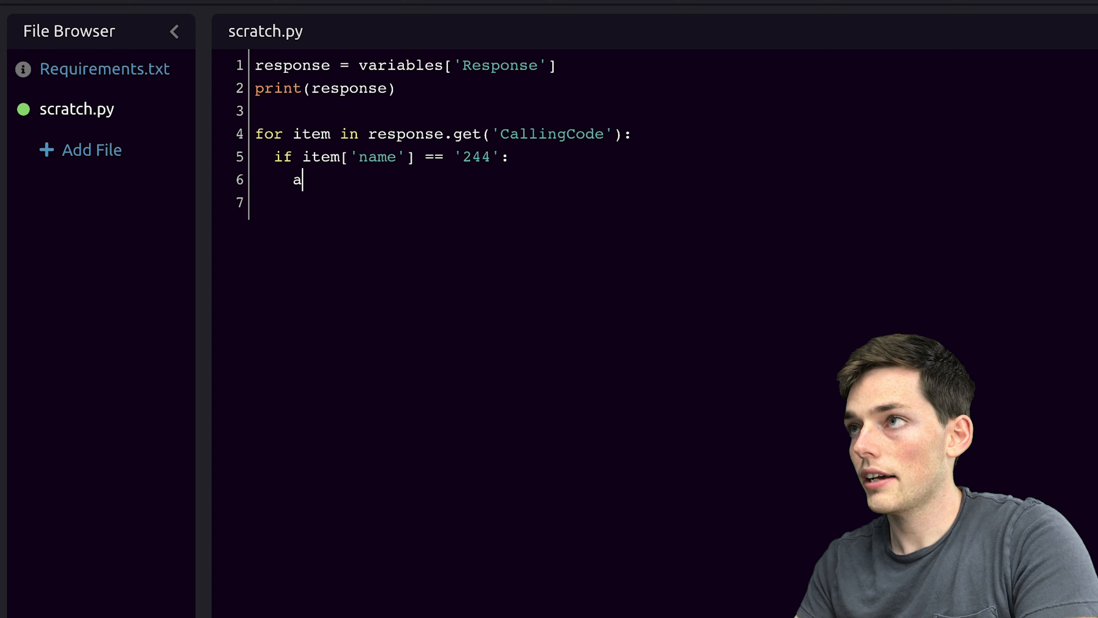
type("= item")
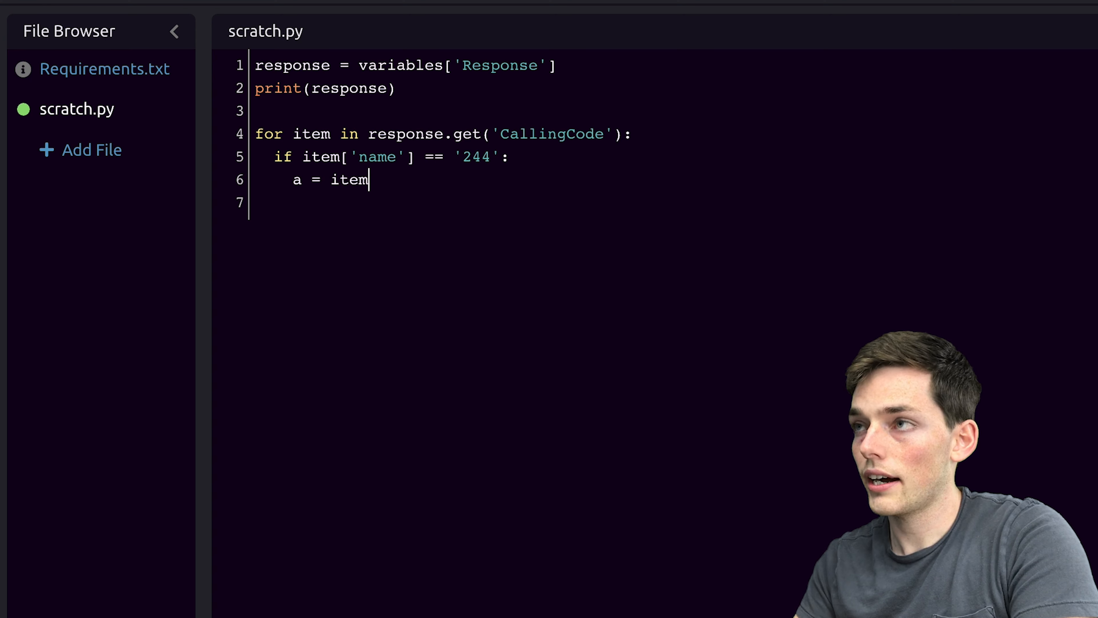
type("['countries'")
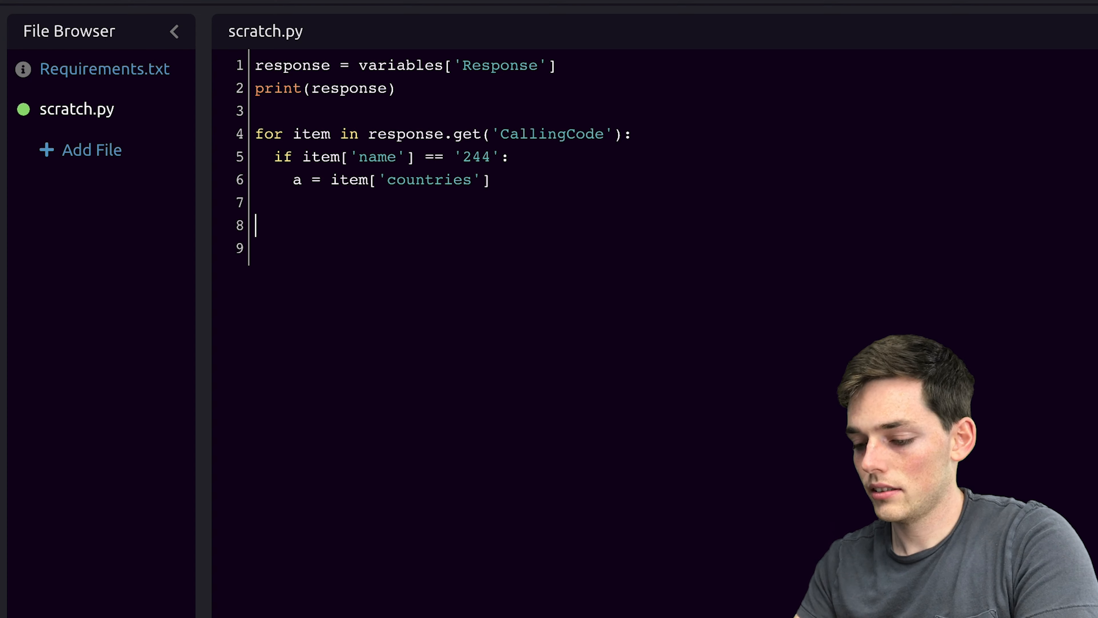
type("variables['")
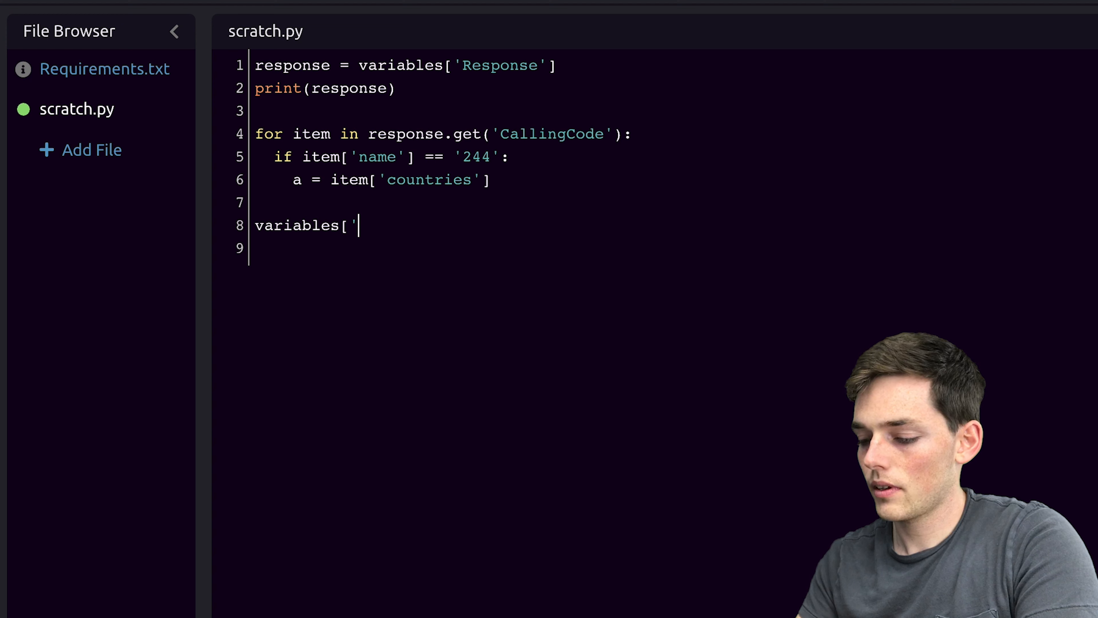
type("countries'] =")
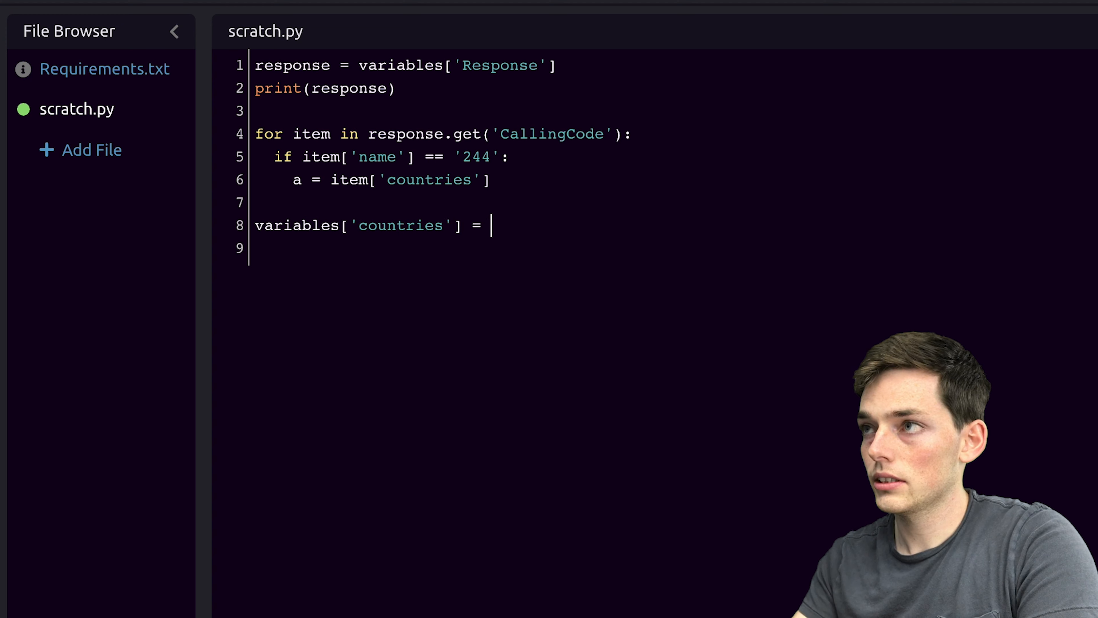
type("a")
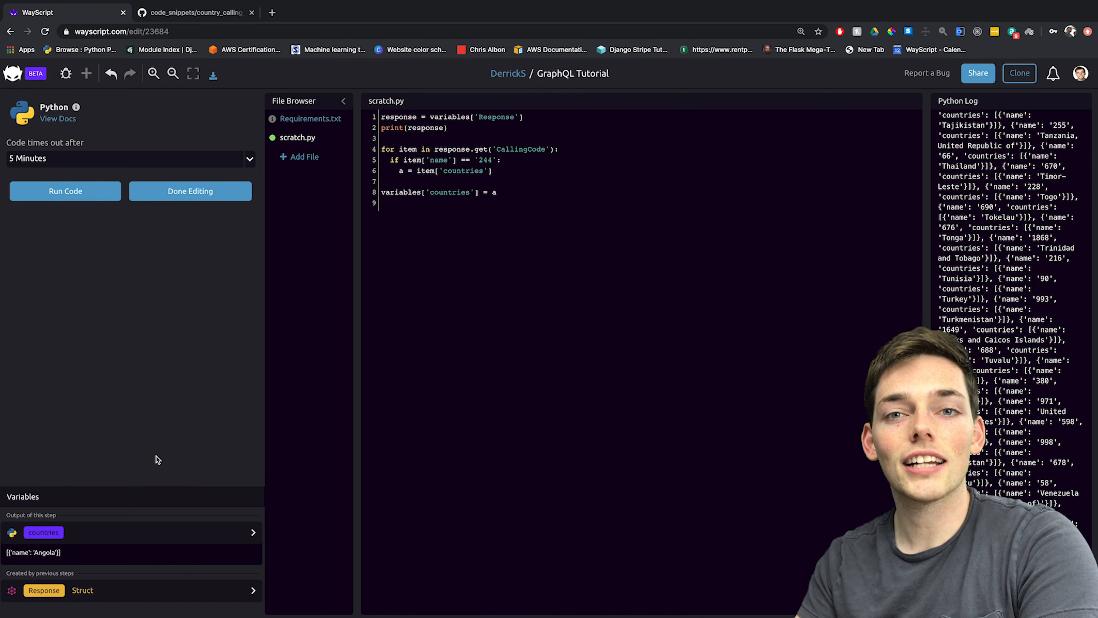
double_click(32, 552)
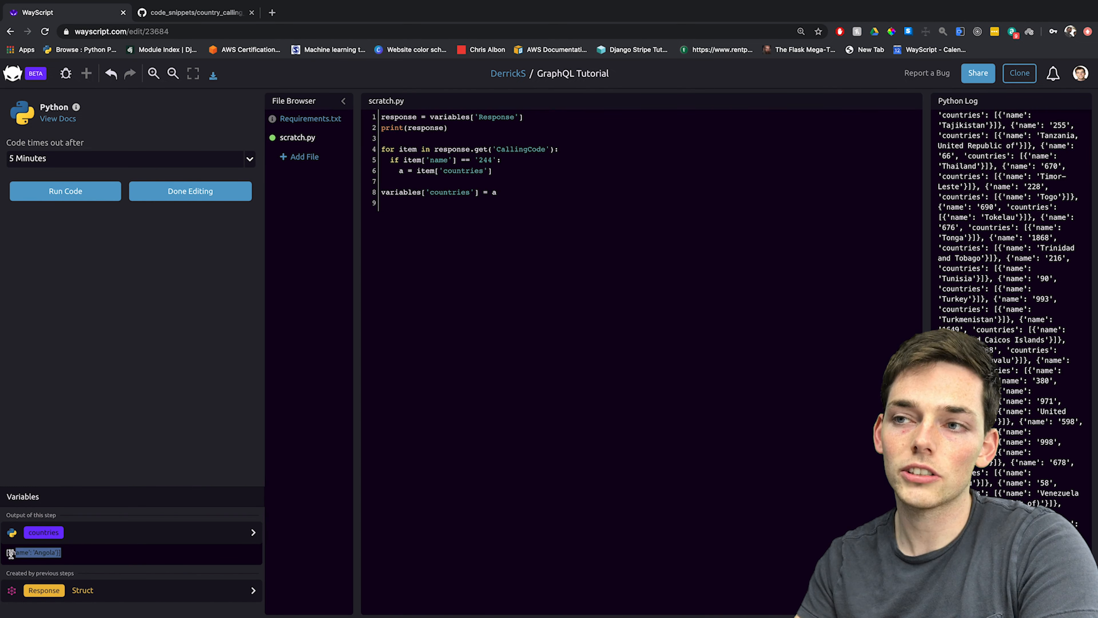